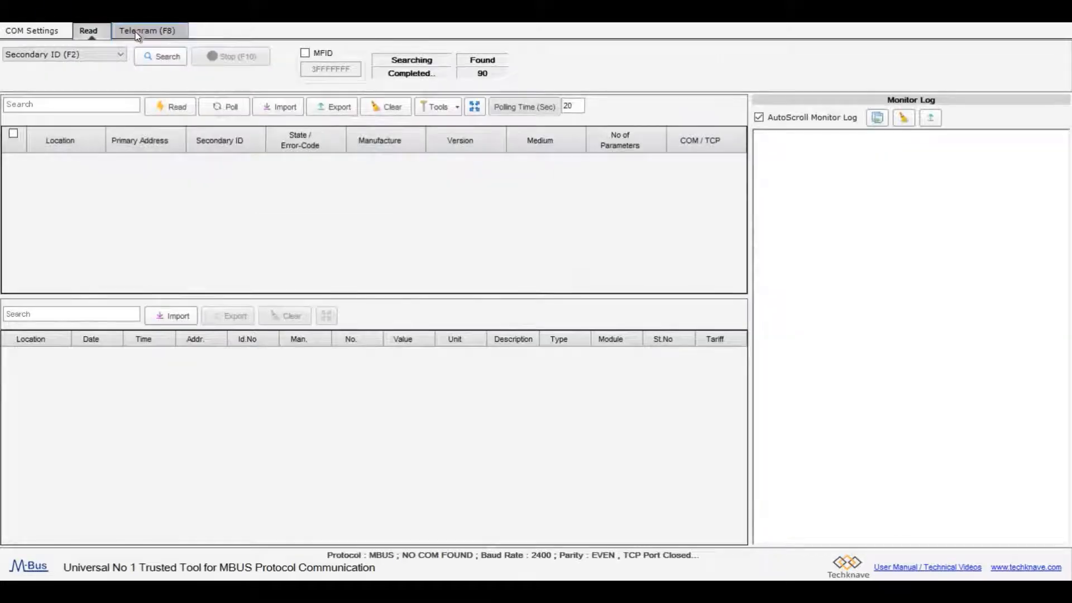
# - Glance at the Telegram (F8) page, then move to the COM Settings page
pyautogui.click(147, 30)
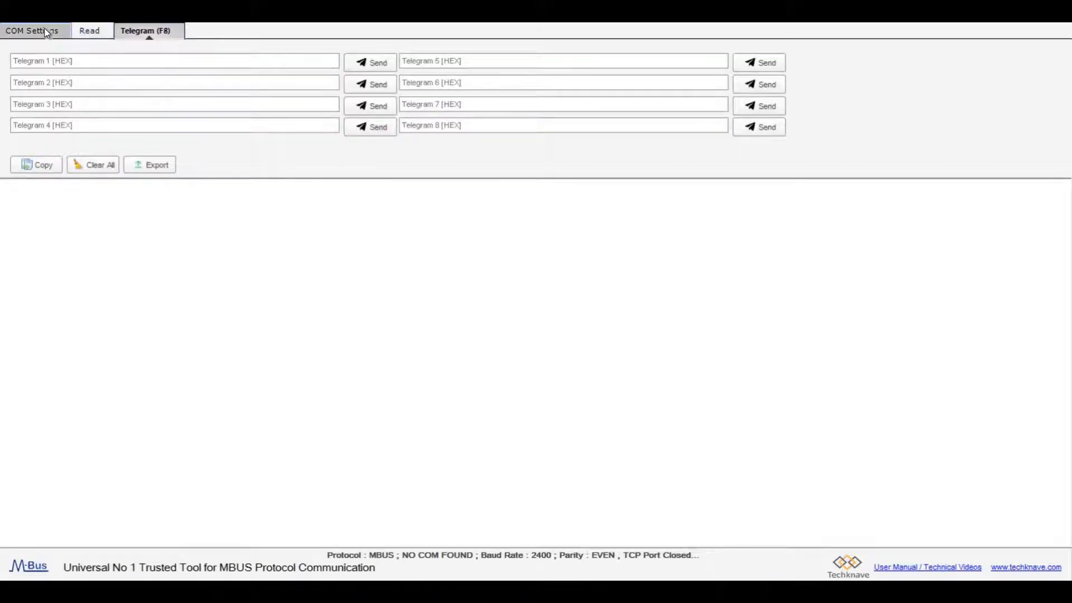
pyautogui.click(31, 30)
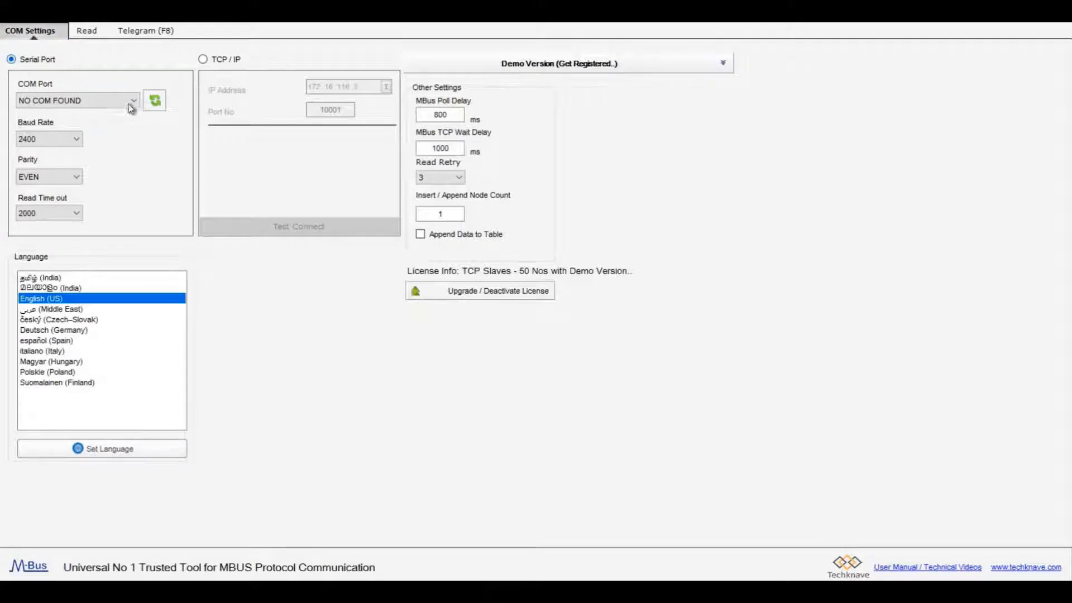
pyautogui.click(133, 100)
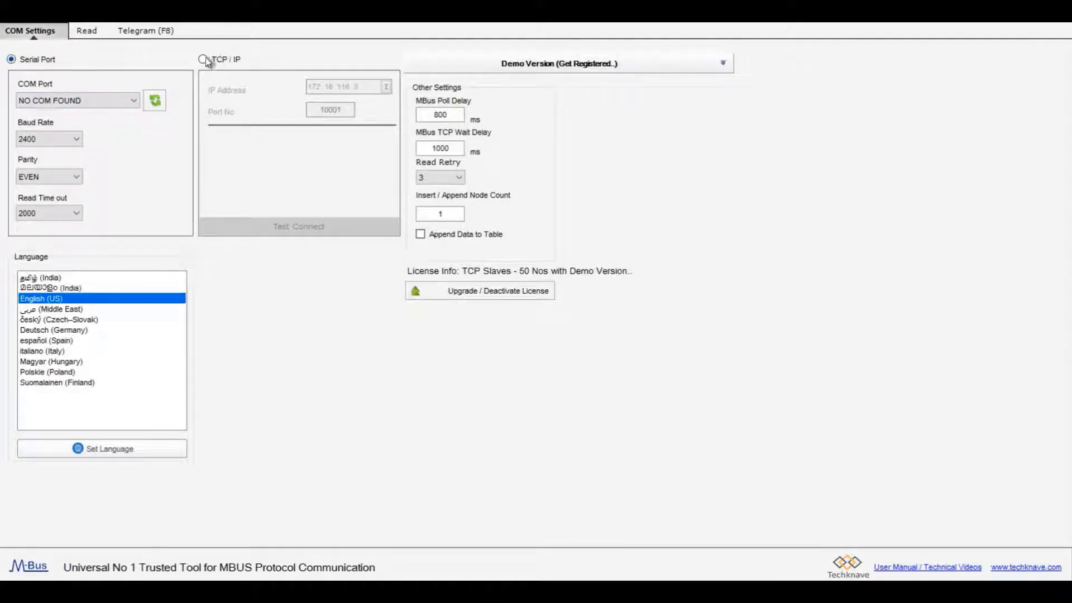
# - Switch the connection type from serial to TCP/IP, enabling the IP address and port fields
pyautogui.click(202, 59)
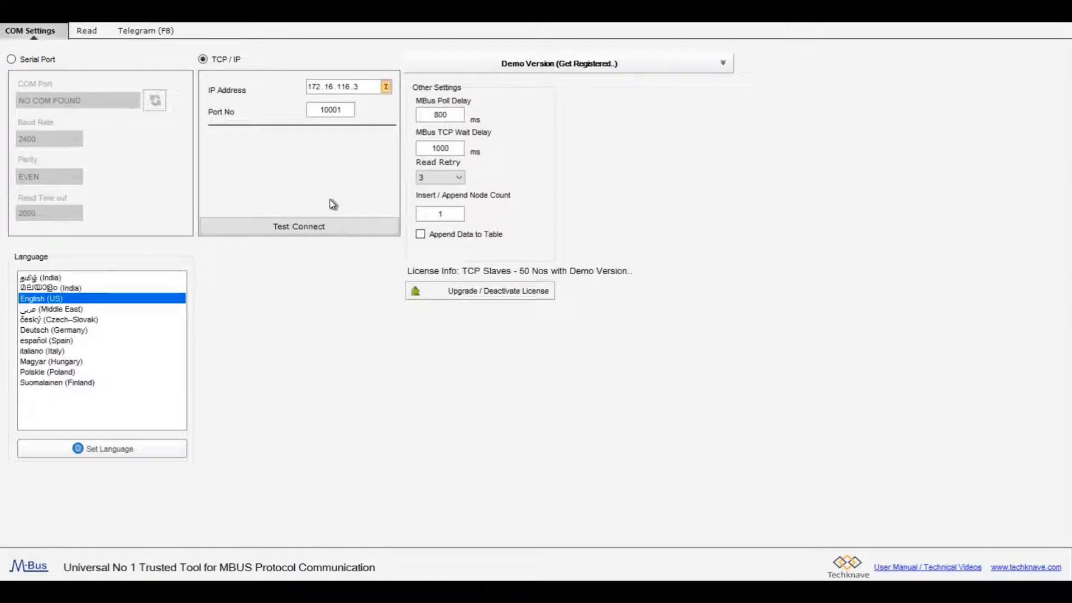
pyautogui.moveTo(299, 226)
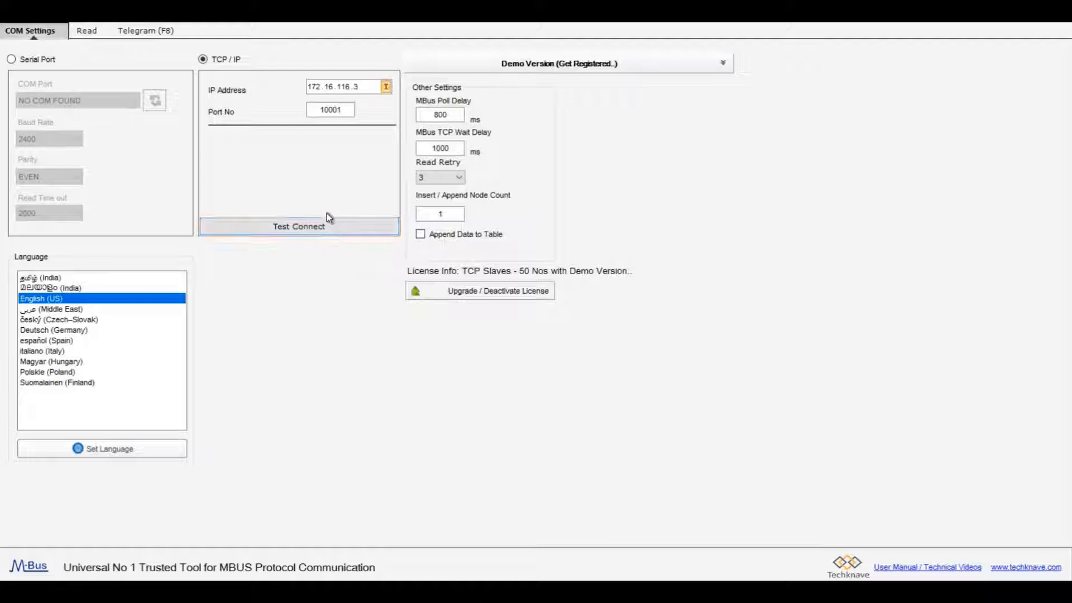
pyautogui.moveTo(340, 195)
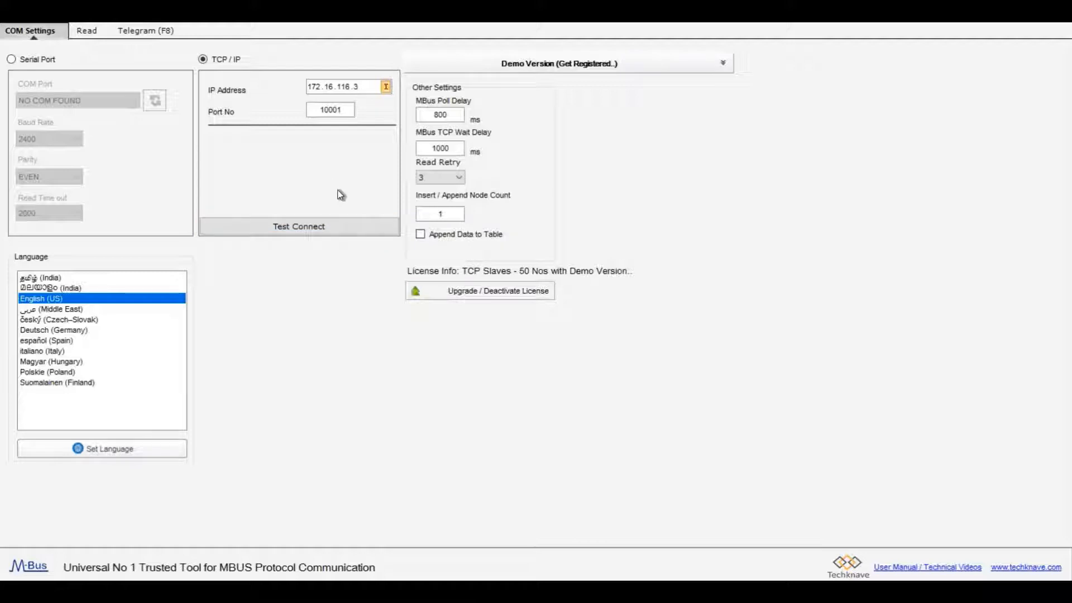
pyautogui.moveTo(341, 265)
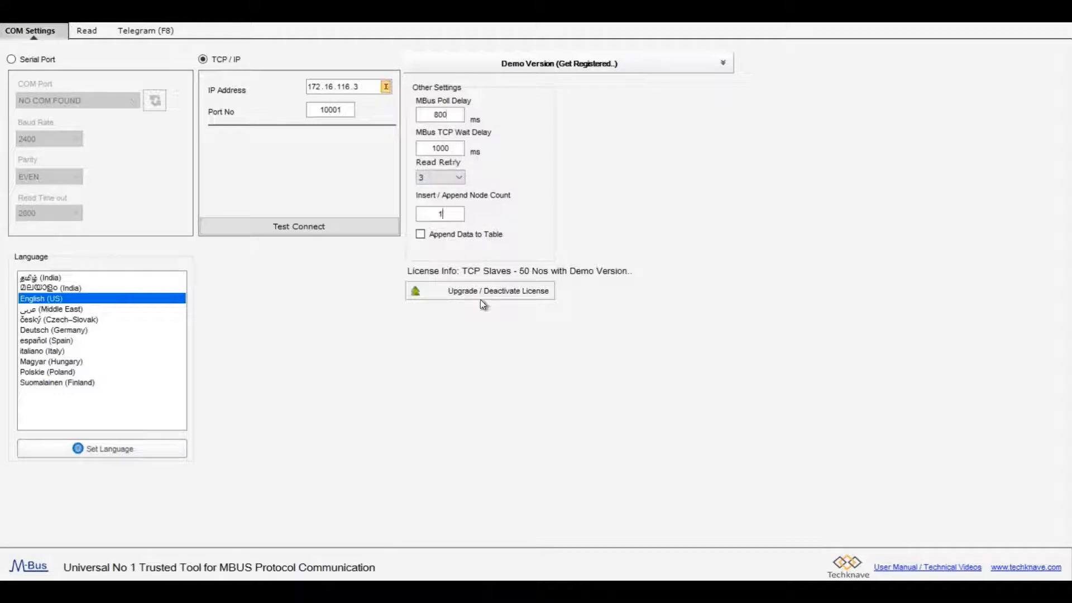
pyautogui.click(497, 291)
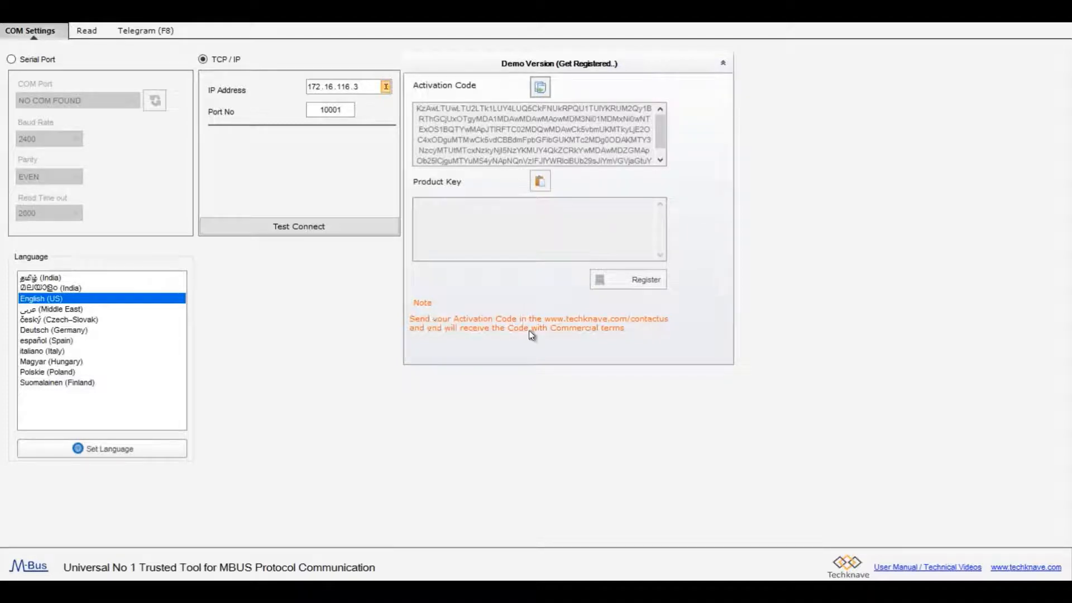
pyautogui.moveTo(585, 231)
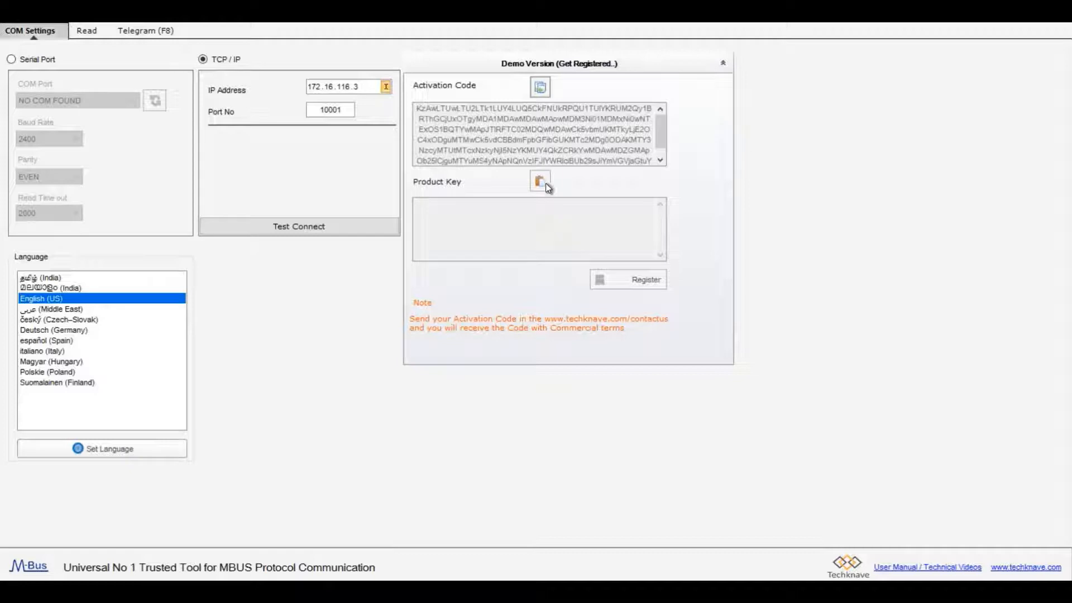
pyautogui.moveTo(602, 316)
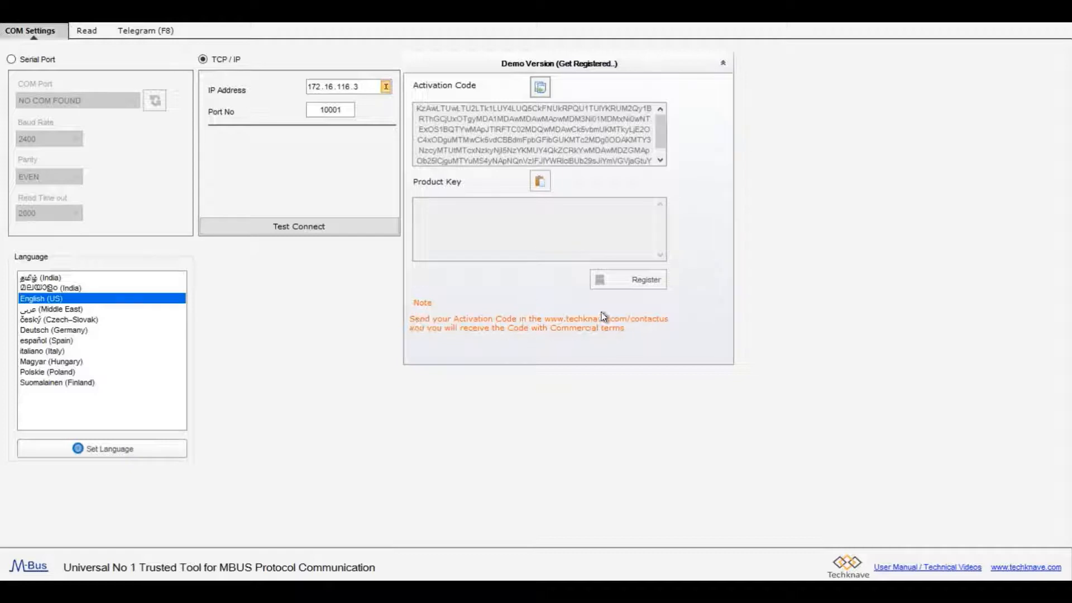
pyautogui.moveTo(555, 228)
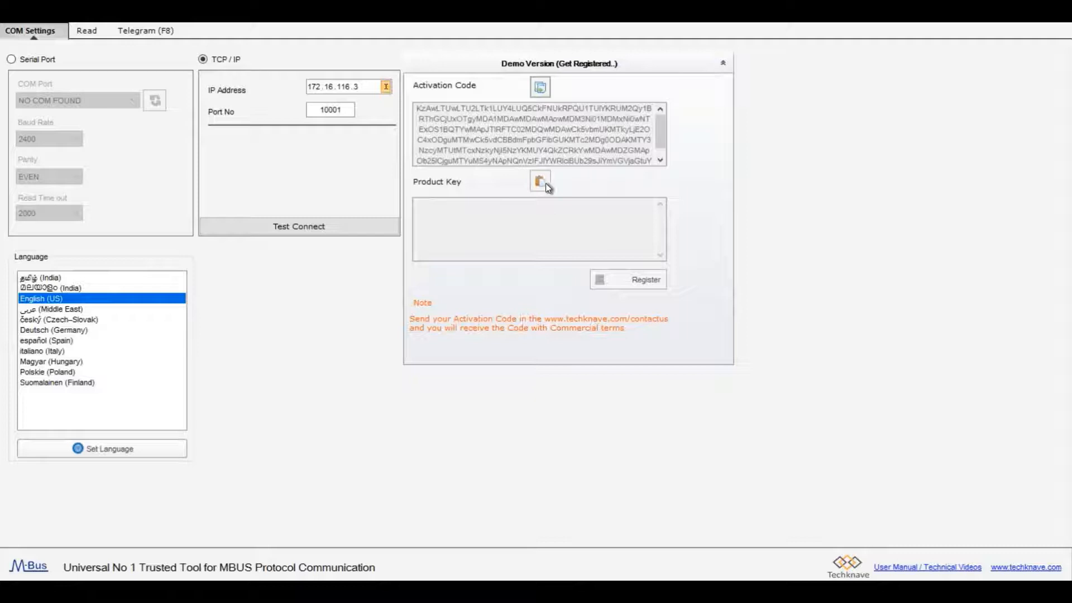
pyautogui.moveTo(627, 330)
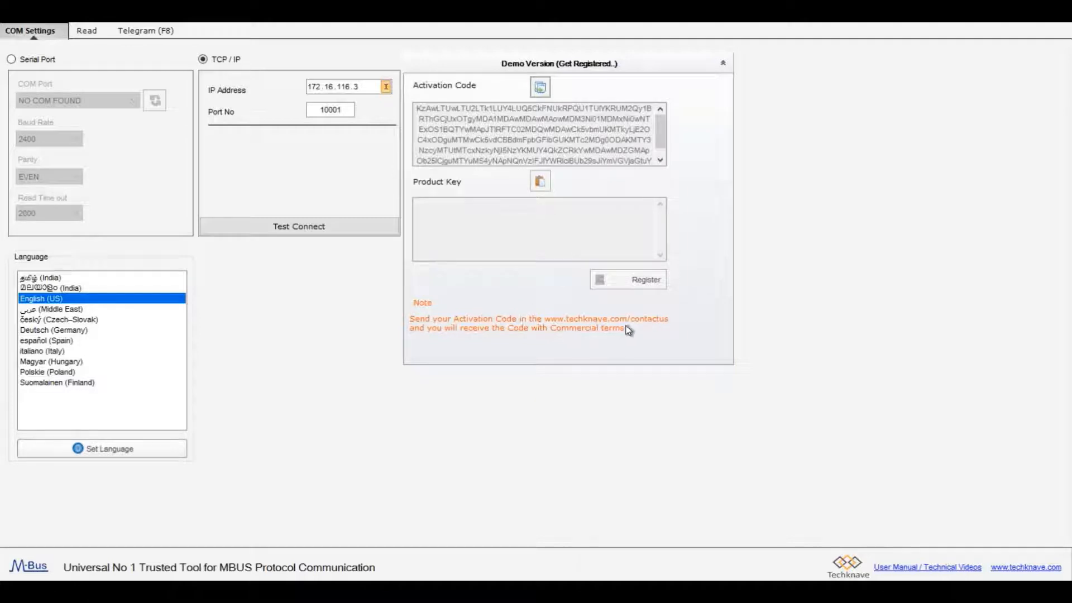
pyautogui.moveTo(555, 227)
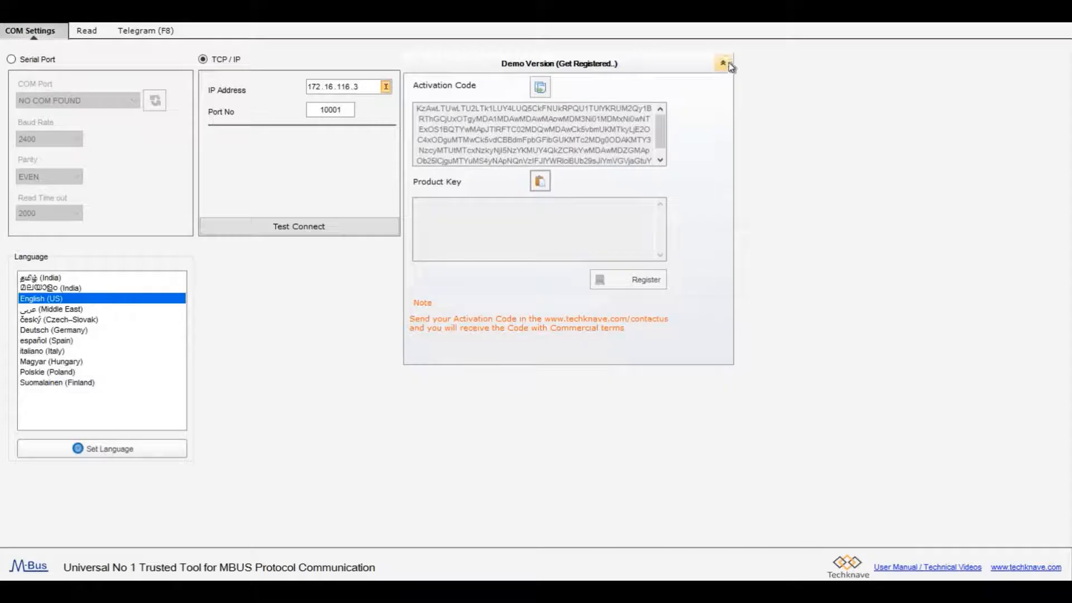
pyautogui.click(723, 63)
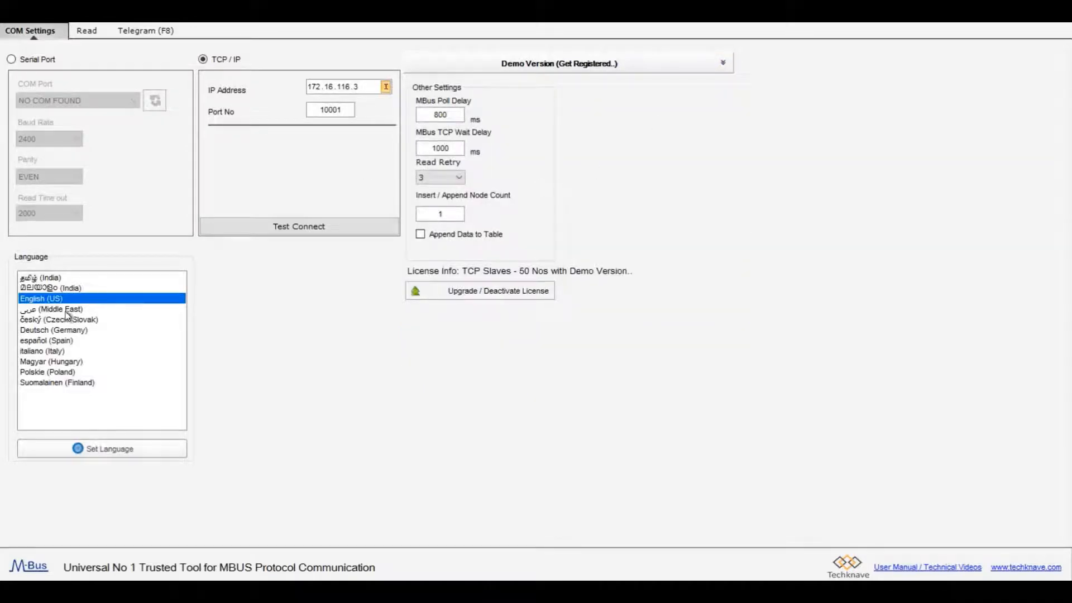
pyautogui.moveTo(74, 340)
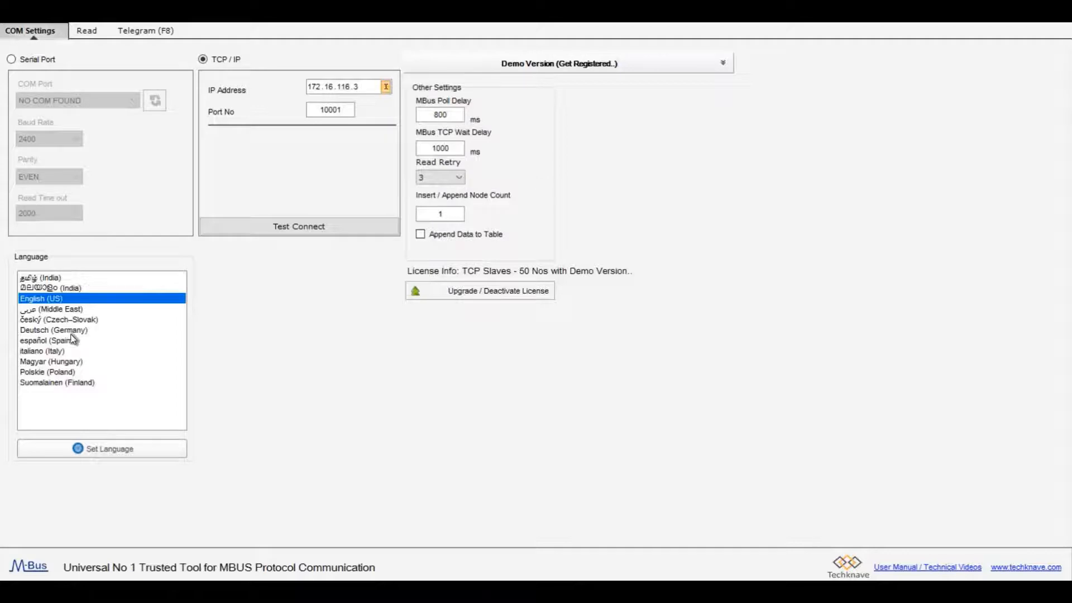
pyautogui.moveTo(67, 321)
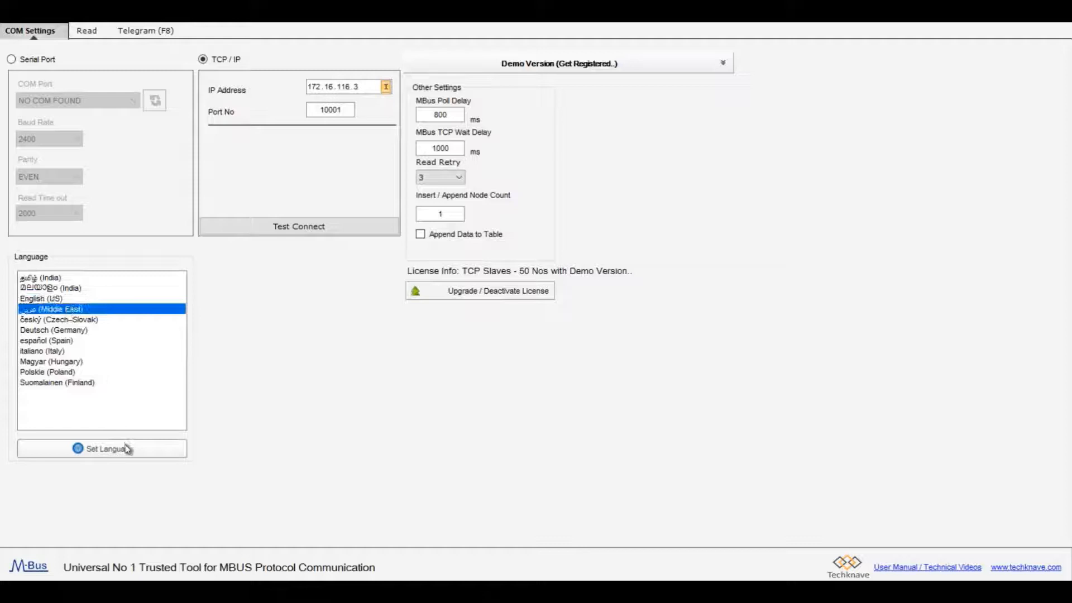
# - Apply Arabic as the interface language, then English (US), confirming each change
pyautogui.click(101, 449)
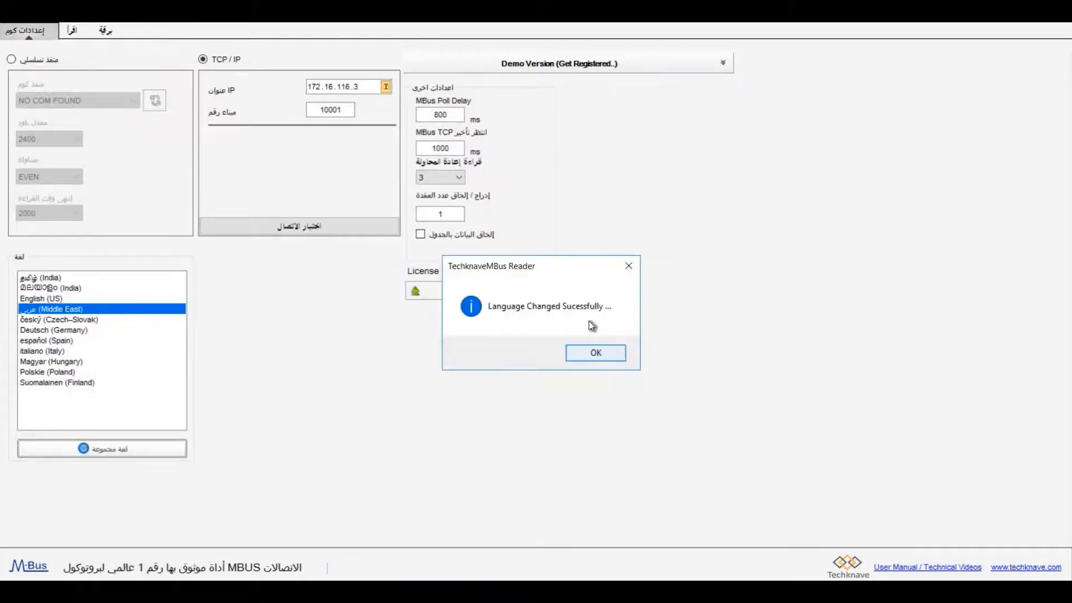
pyautogui.click(594, 353)
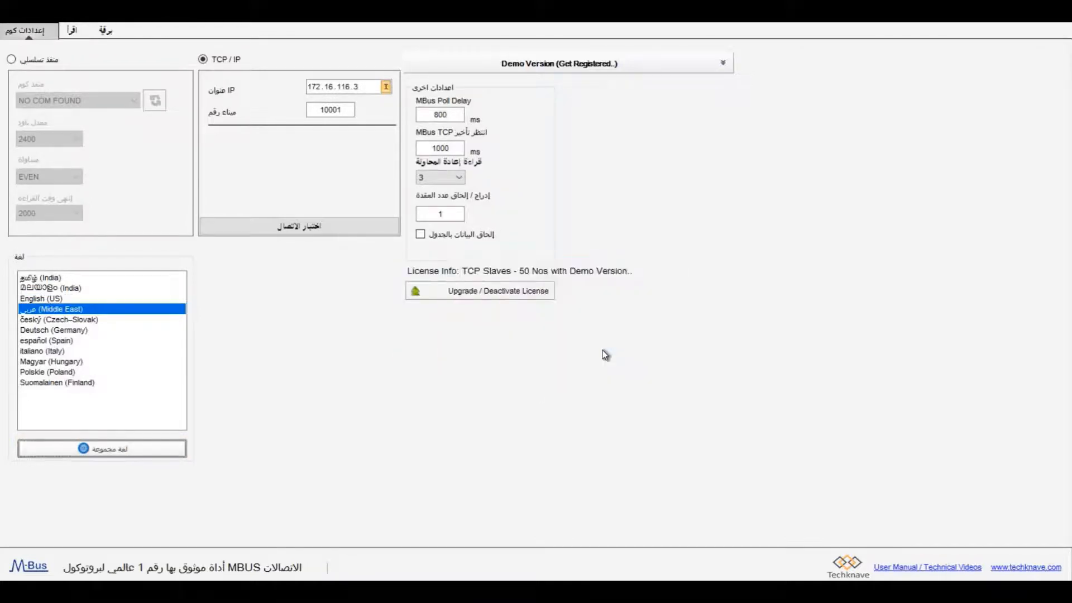
pyautogui.moveTo(548, 220)
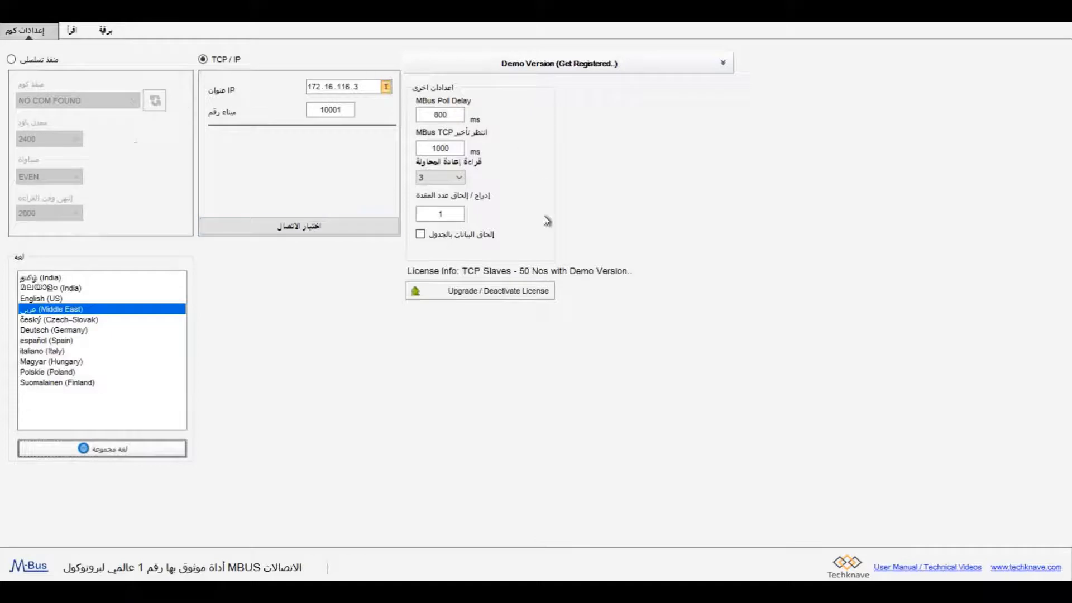
pyautogui.moveTo(140, 335)
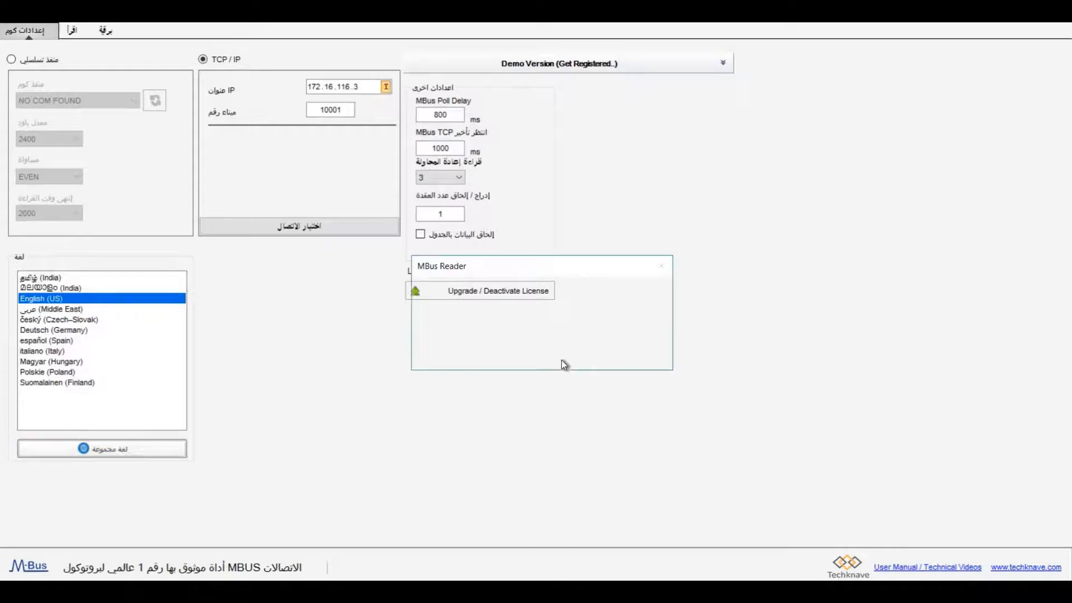
pyautogui.click(102, 448)
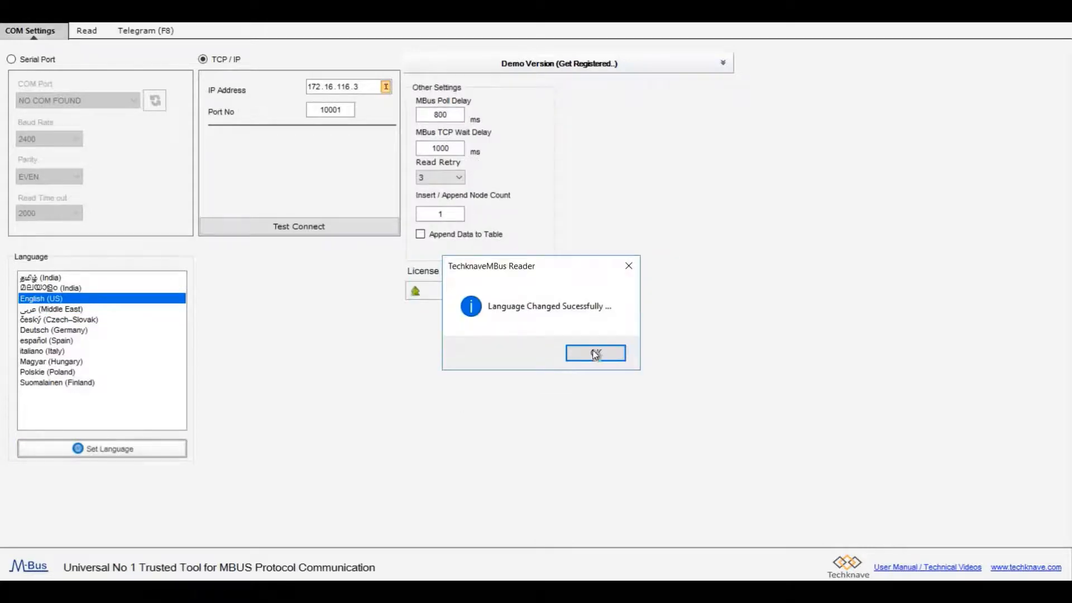
pyautogui.click(594, 353)
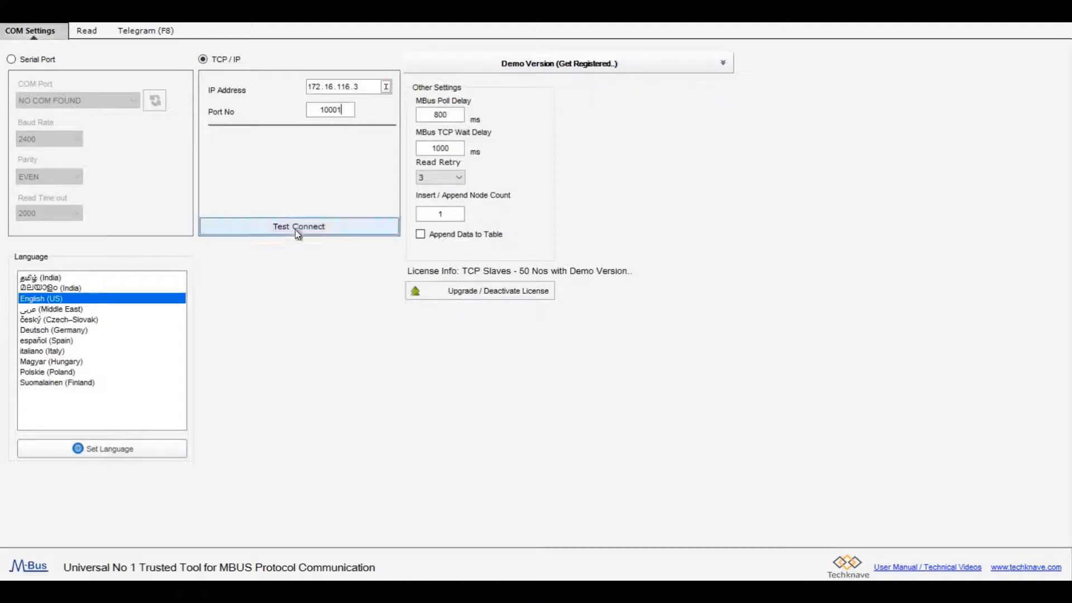
# - Test the TCP connection to 172.16.116.3:10001 and dismiss the success notice
pyautogui.click(298, 226)
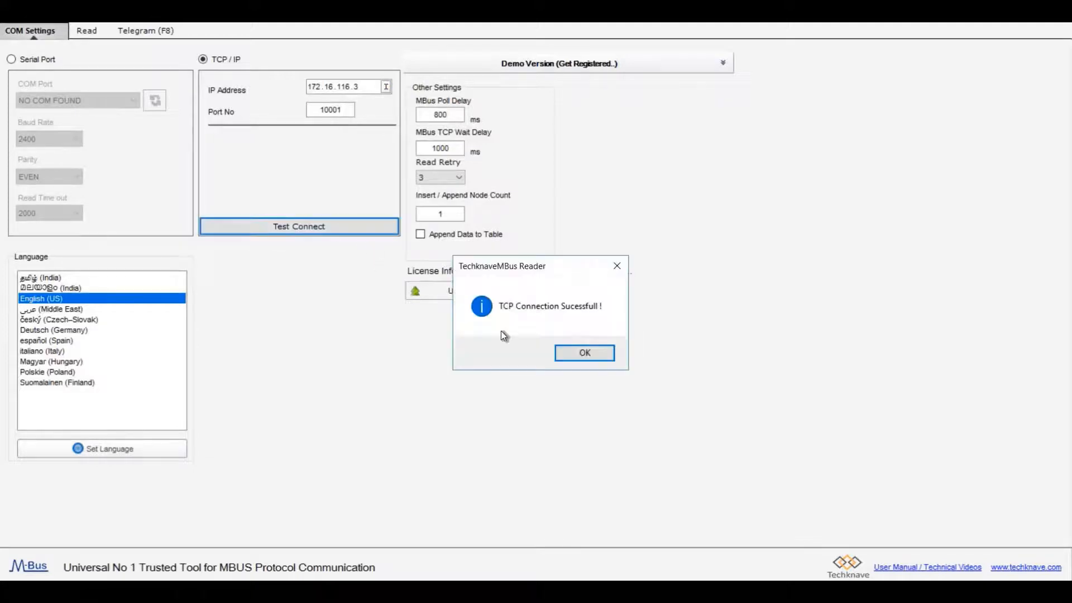
pyautogui.click(583, 352)
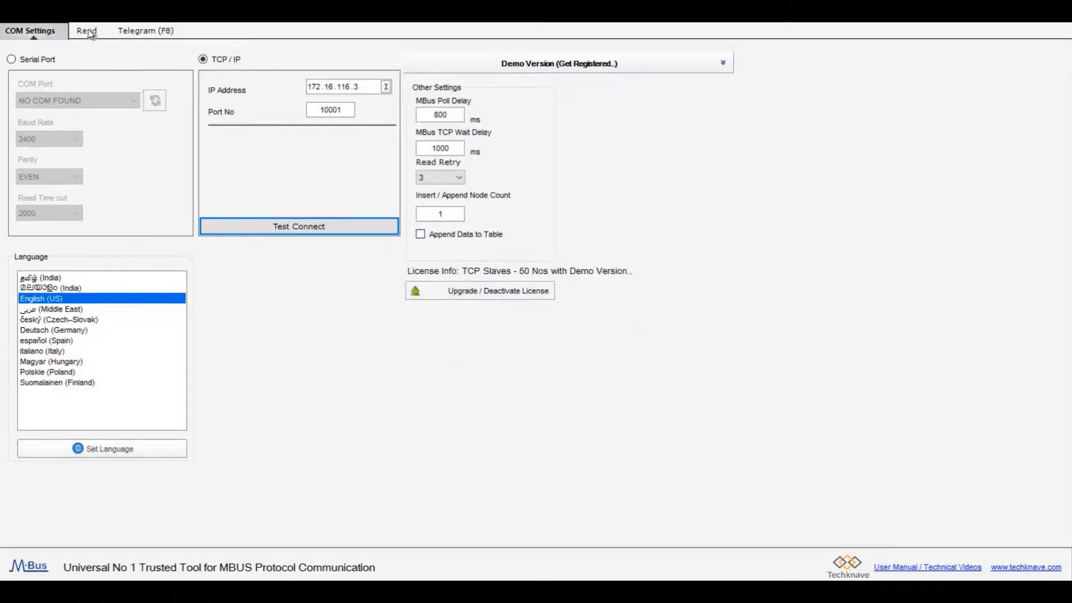
# - Search the bus by secondary ID, finding meters 35944928, 35944929 and 35944932
pyautogui.click(87, 30)
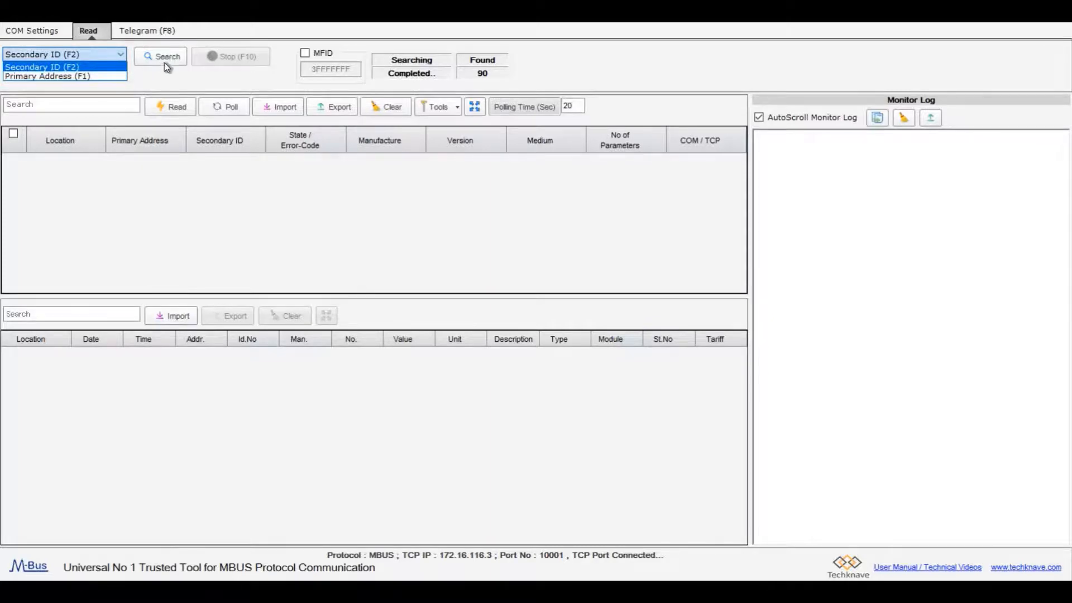
pyautogui.click(162, 56)
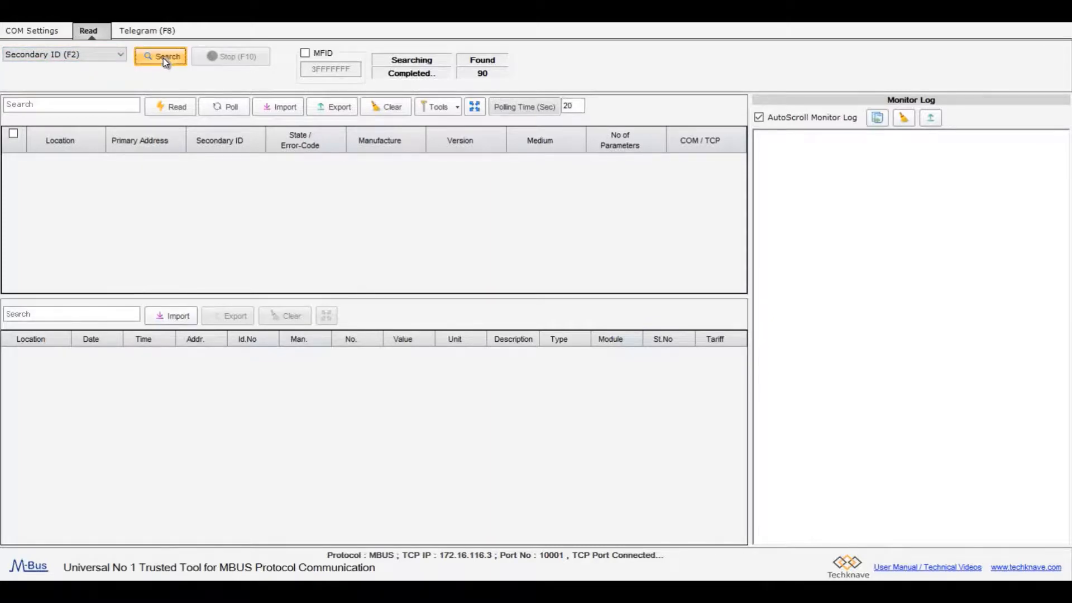
pyautogui.click(161, 56)
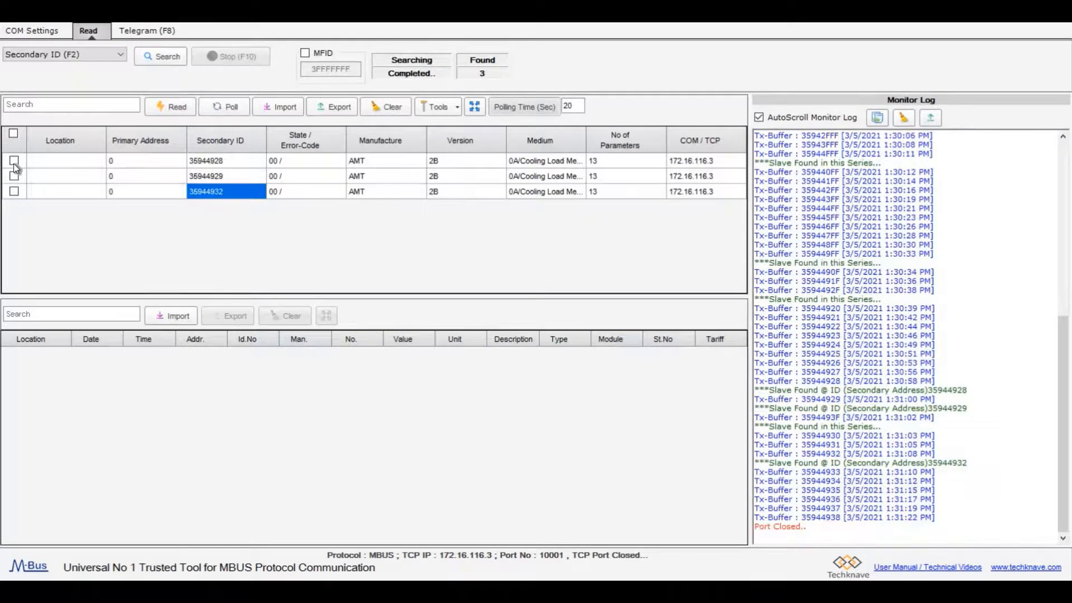
# - Read meter 35944928, yielding 13 values including 71.2486 MWh energy and 28.3 °C flow temperature
pyautogui.click(13, 160)
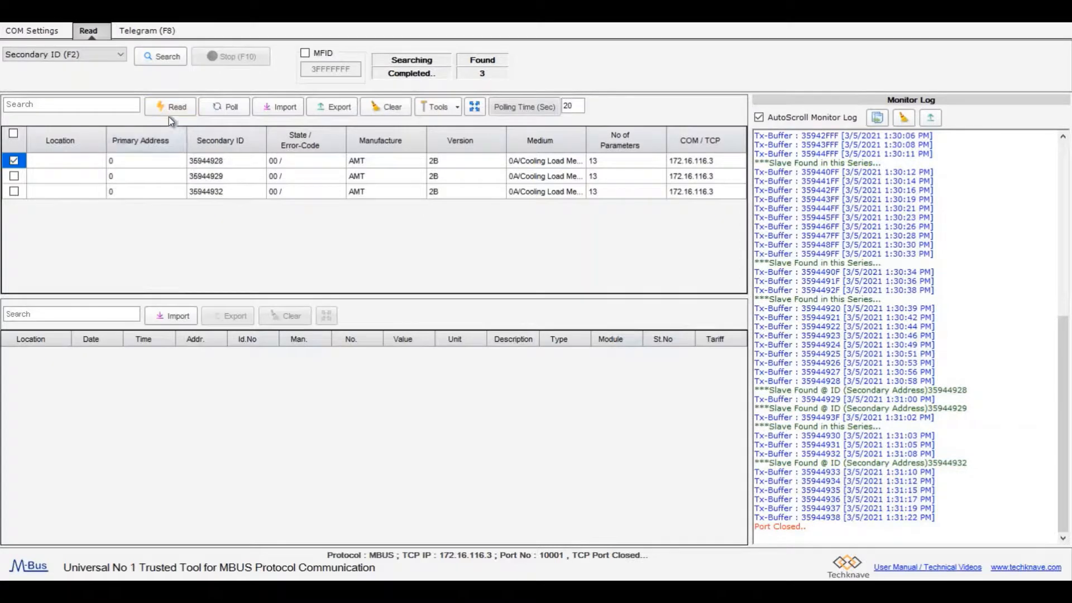
pyautogui.click(176, 106)
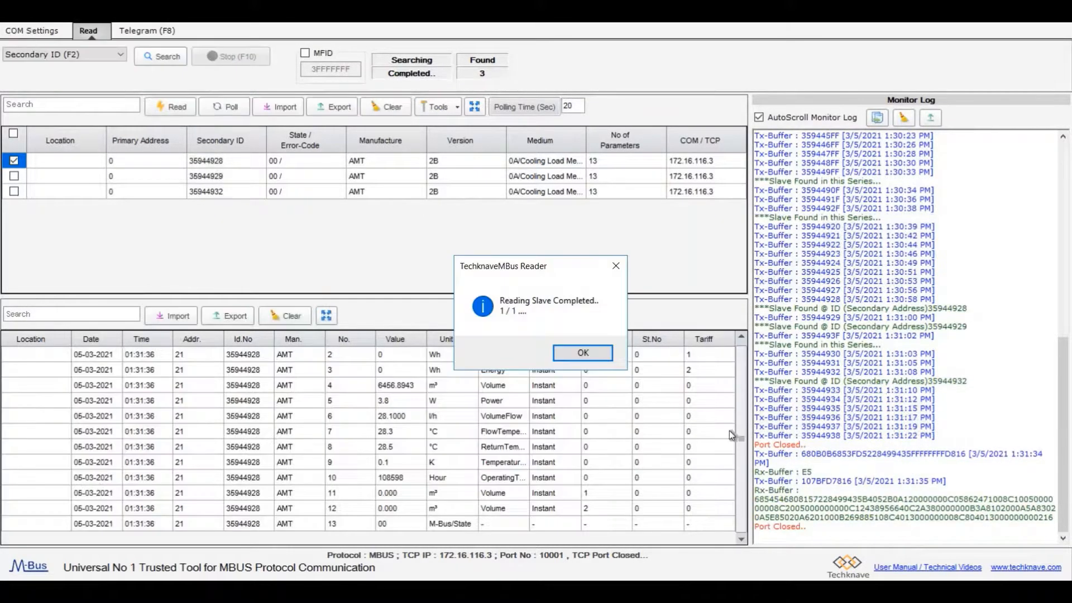
pyautogui.click(582, 353)
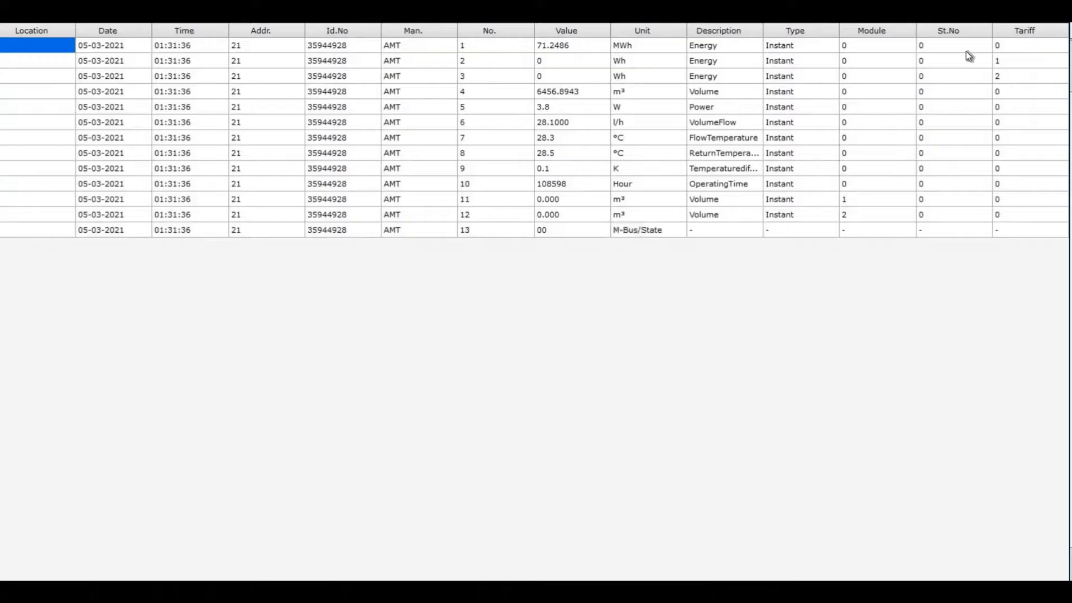
pyautogui.moveTo(349, 304)
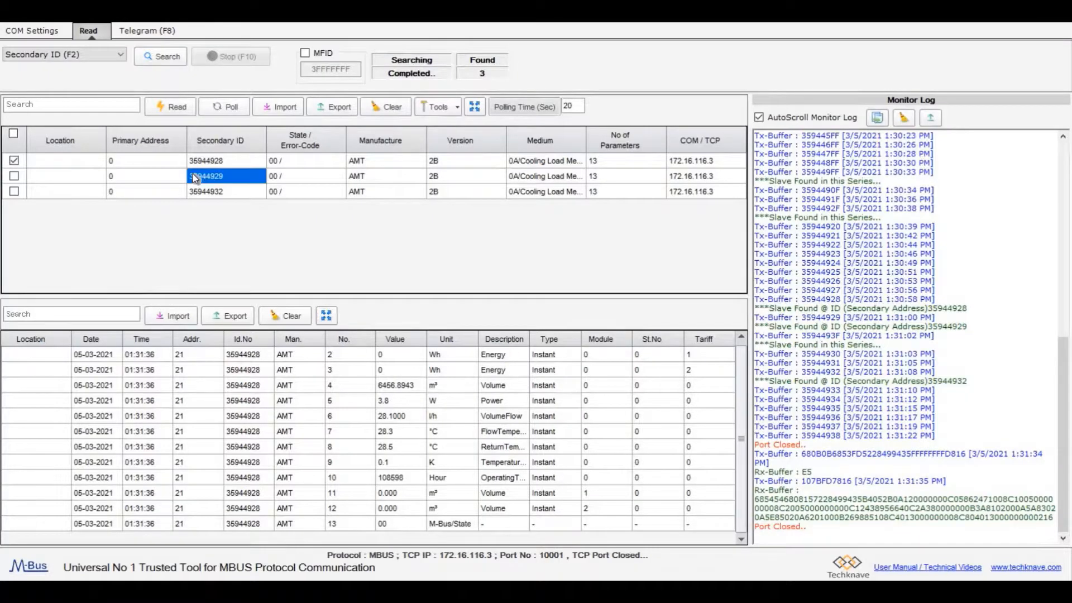
# - Review the meter context menu and Tools node actions, then go to the Telegram page
pyautogui.rightClick(207, 175)
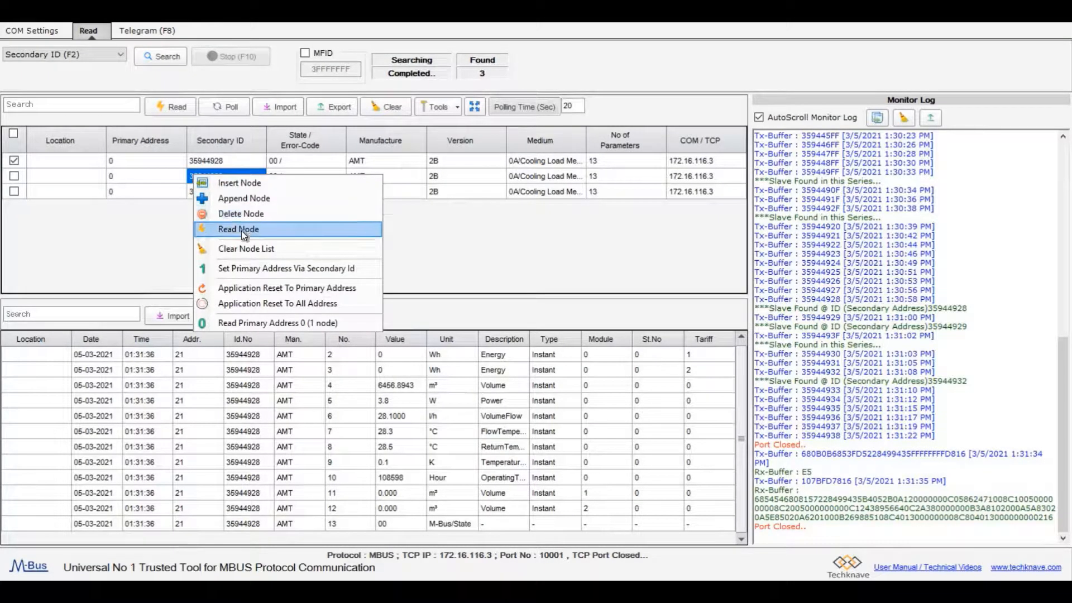
pyautogui.moveTo(249, 308)
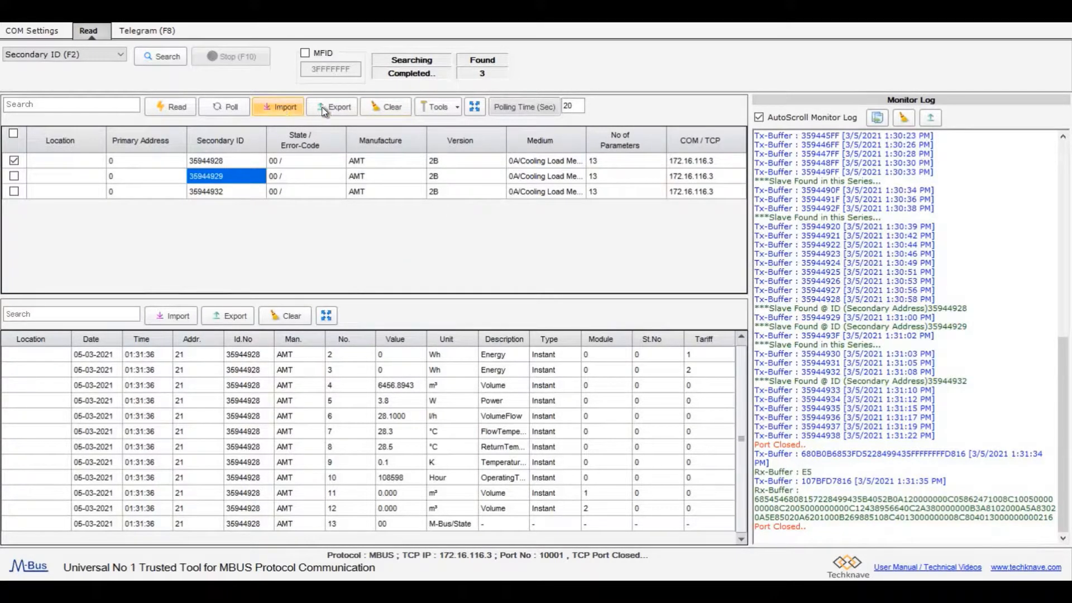
pyautogui.click(457, 106)
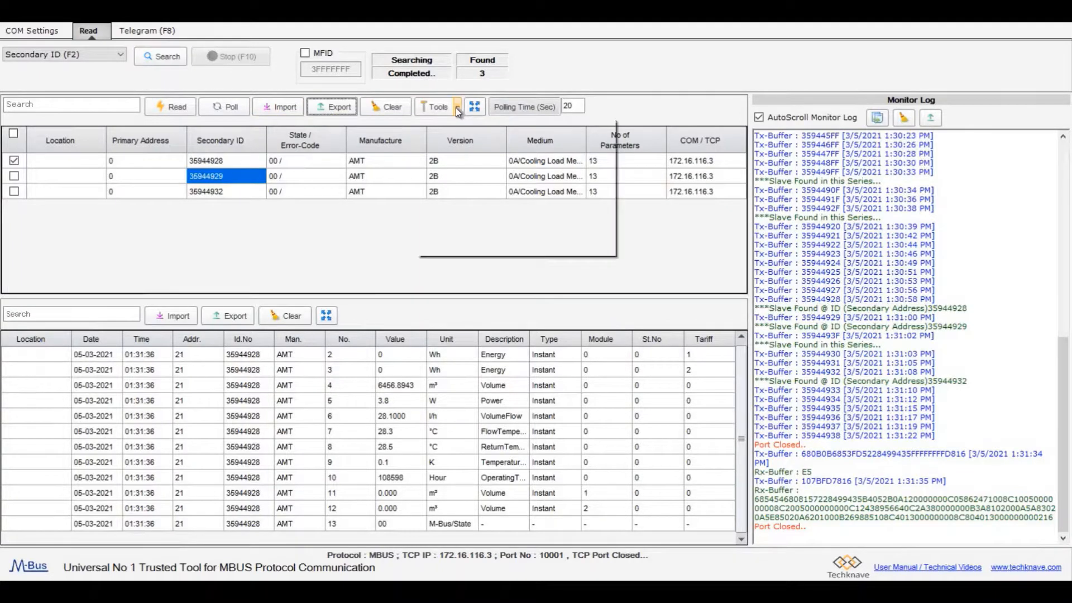
pyautogui.click(435, 107)
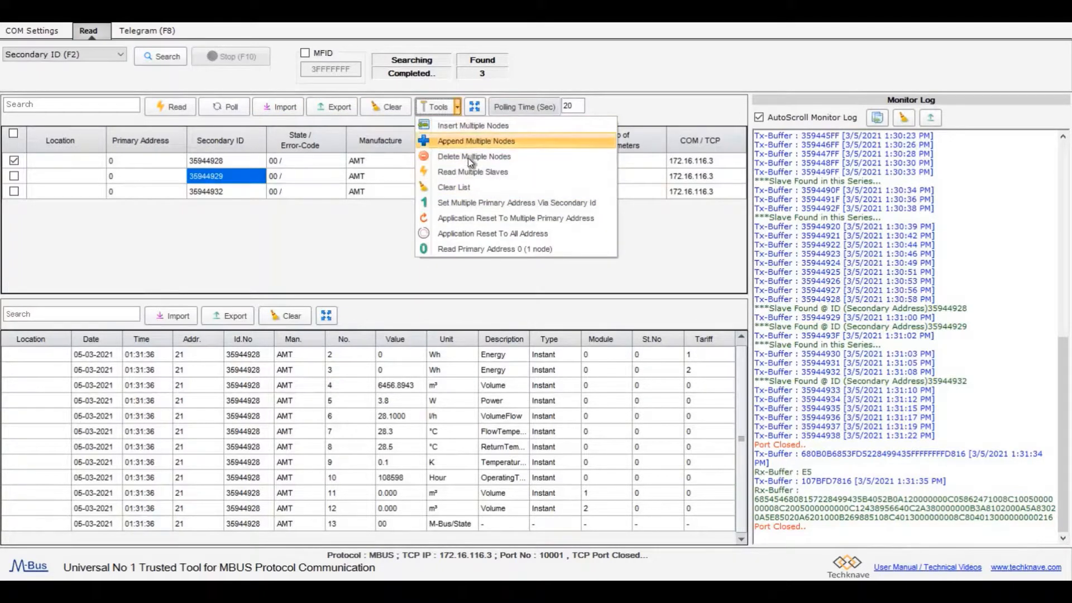
pyautogui.click(146, 30)
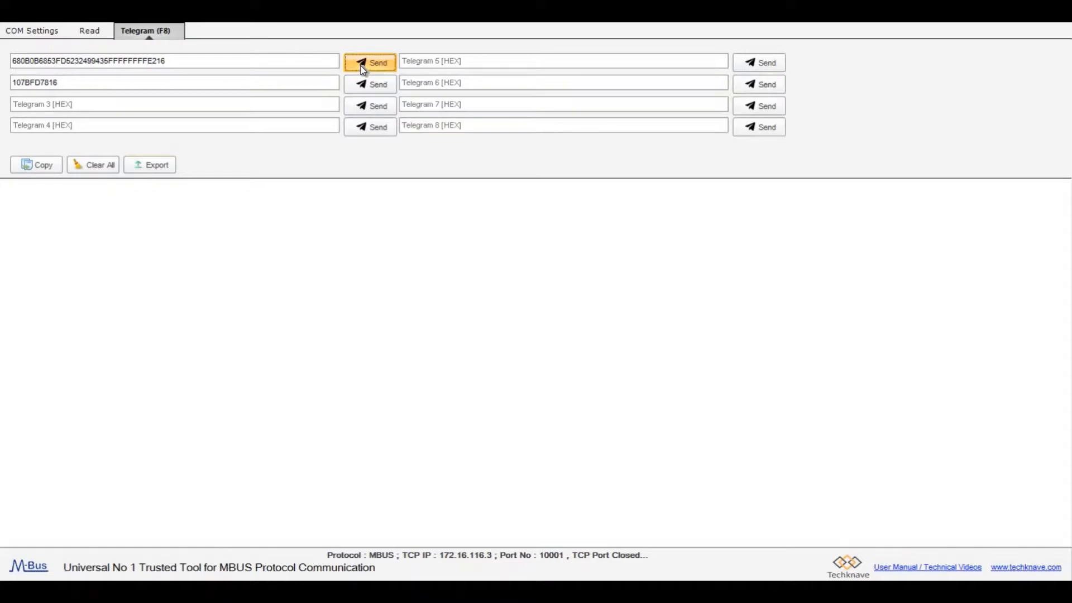
# - Send both hex telegrams, logging an acknowledgement and full data response, then return to COM Settings
pyautogui.click(370, 62)
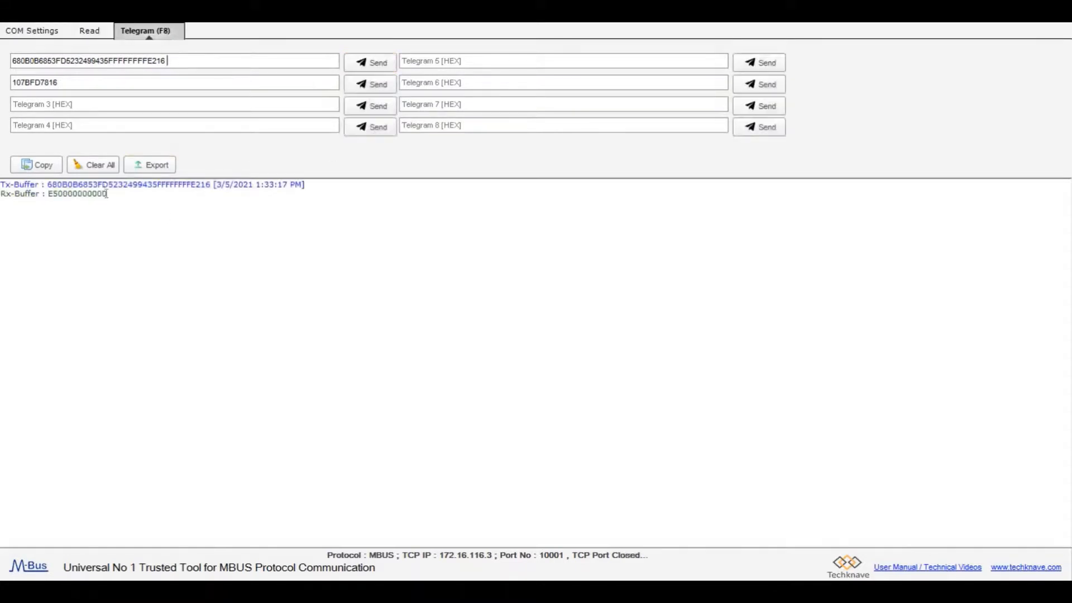
pyautogui.moveTo(115, 198)
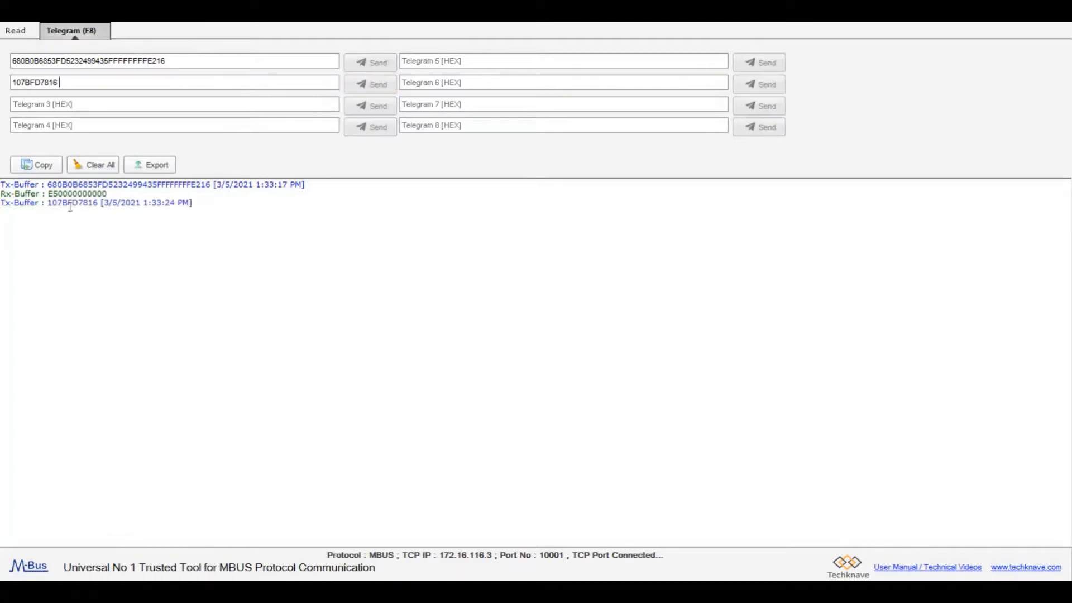
pyautogui.click(370, 84)
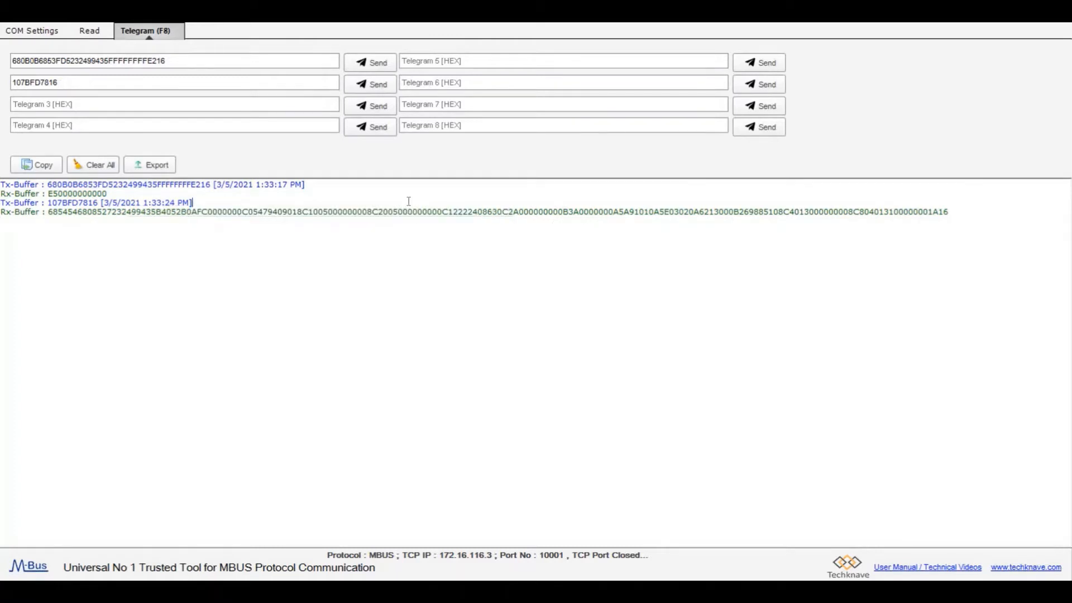
pyautogui.moveTo(37, 33)
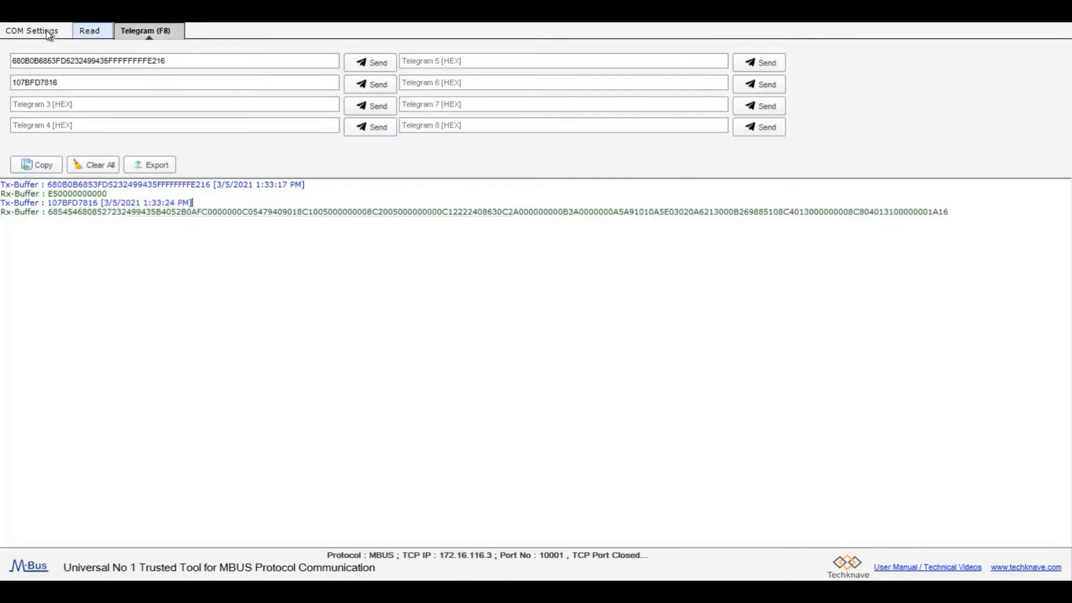
pyautogui.click(31, 30)
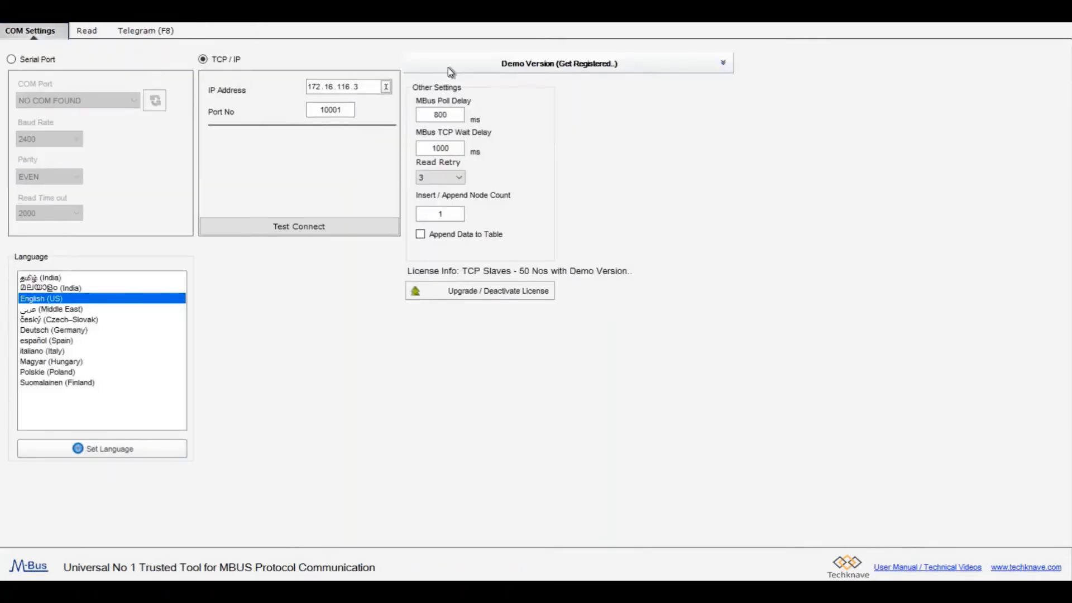